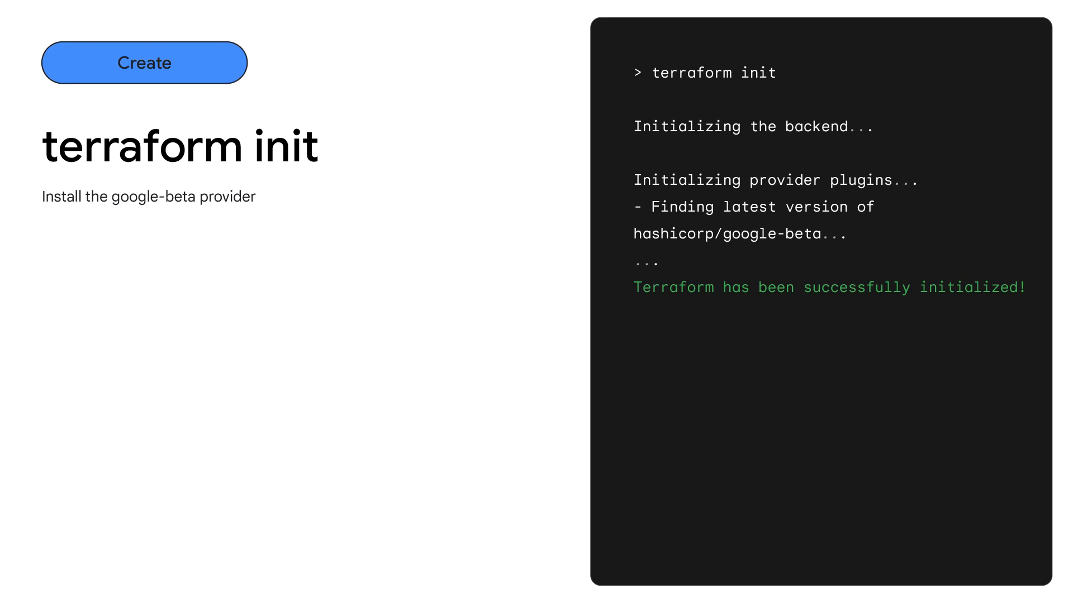
# Step: Play the explainer from terraform init to the terraform show details of the prod Android app
pyautogui.click(144, 62)
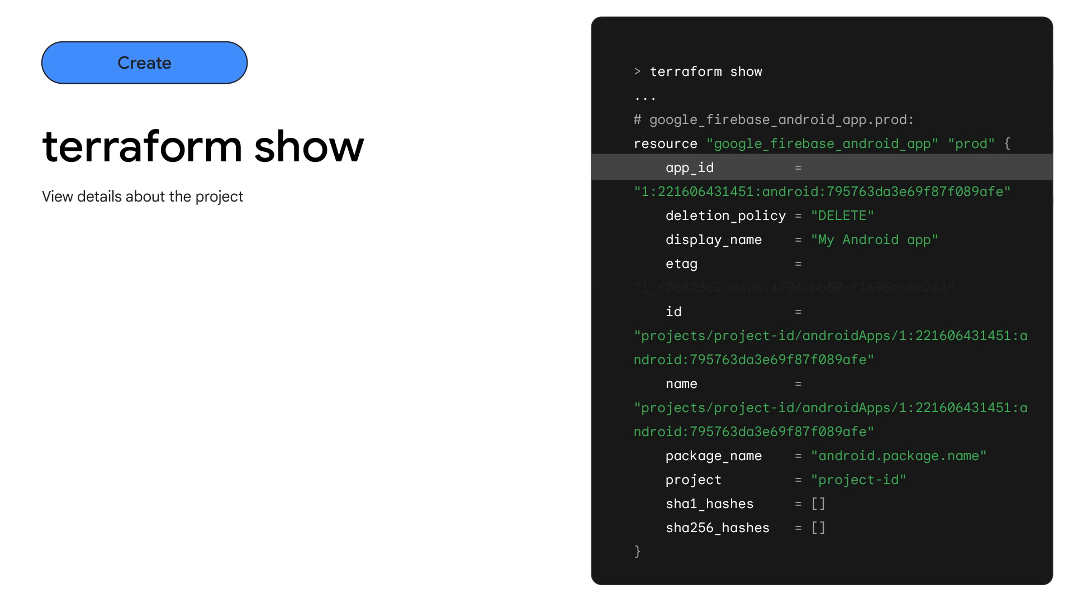
# Step: Play past the Create section until the Evolve title over colorful flowing bands
pyautogui.click(144, 62)
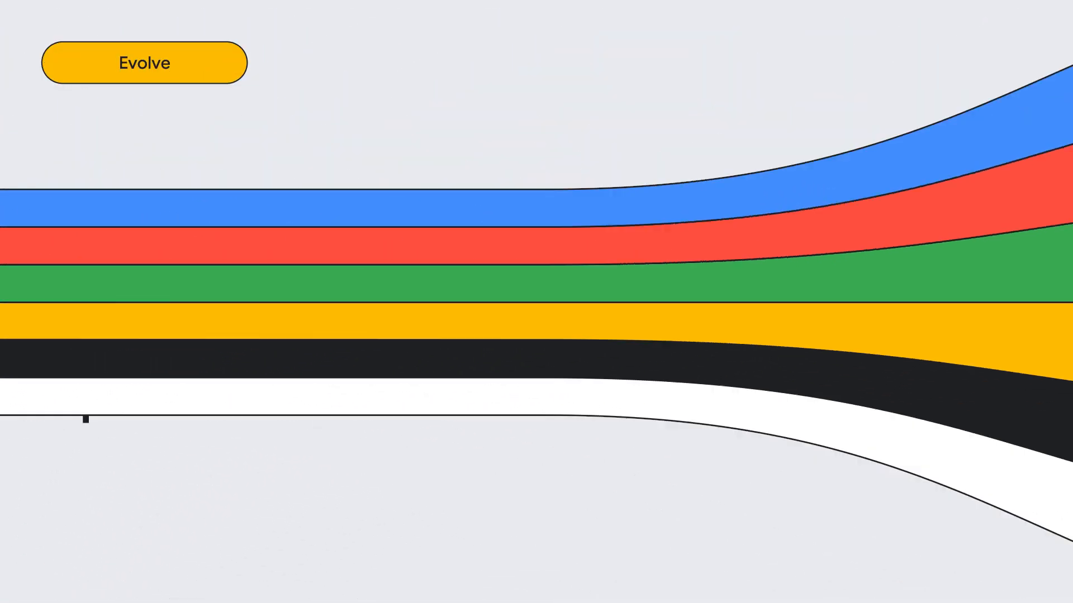
# Step: Play to the code for the staging-v2 ruleset from firestore.v2.rules and its release
pyautogui.click(144, 62)
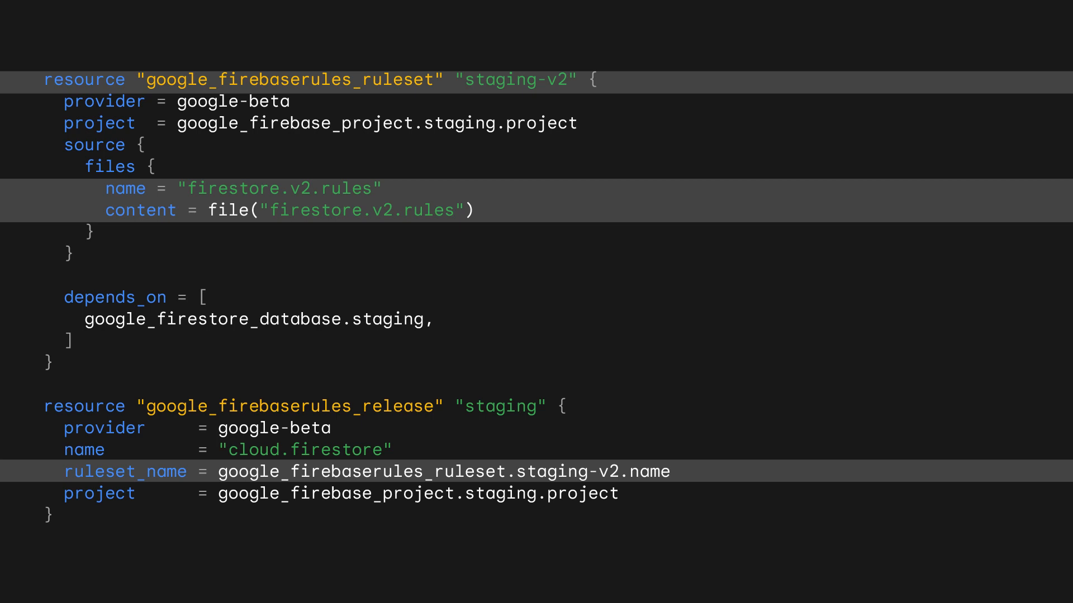